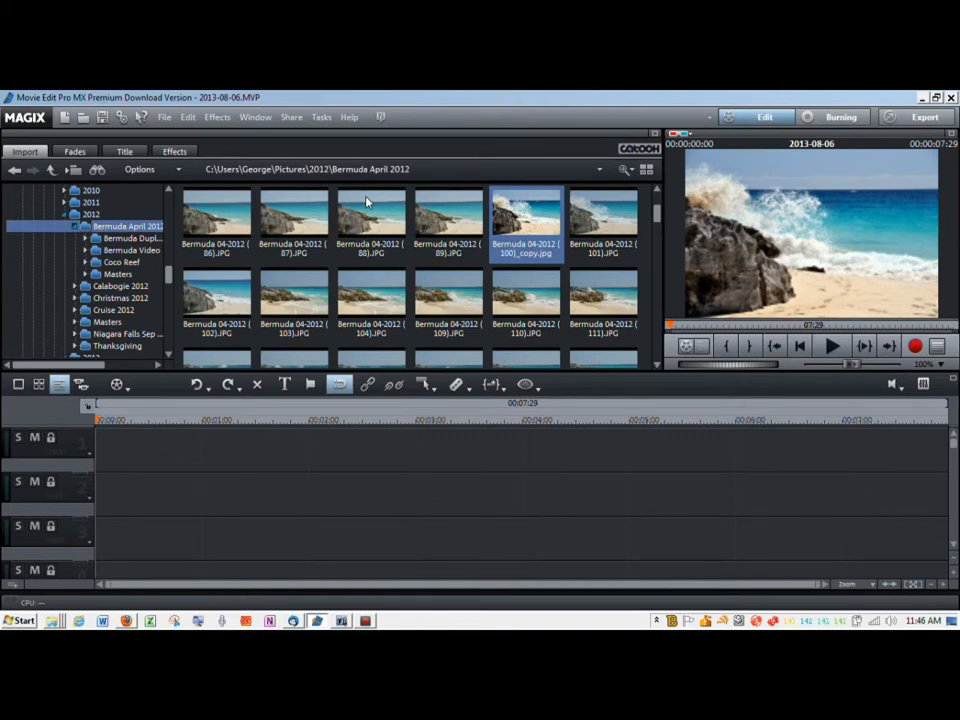
pyautogui.moveTo(546, 210)
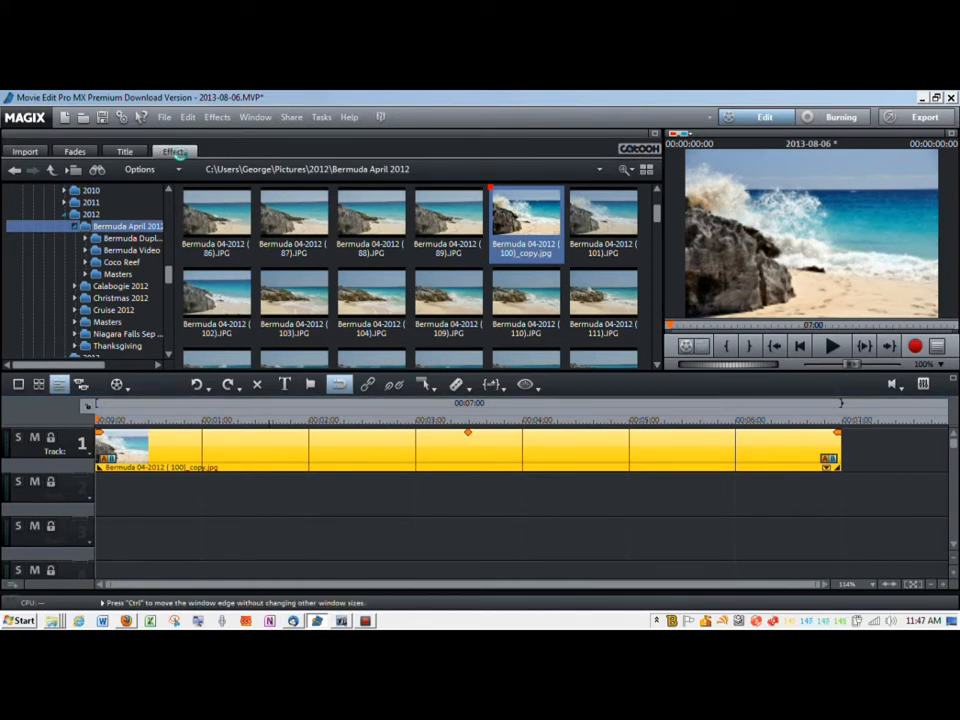
# Open the Size/Position movement effect for the Bermuda clip on track 1
pyautogui.click(173, 151)
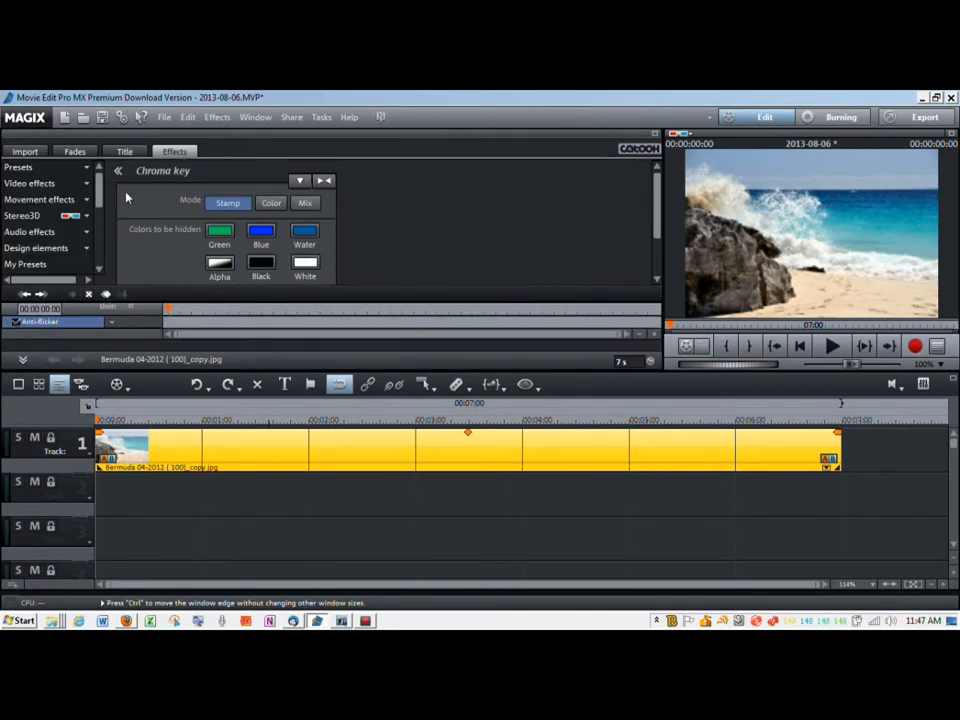
pyautogui.click(45, 200)
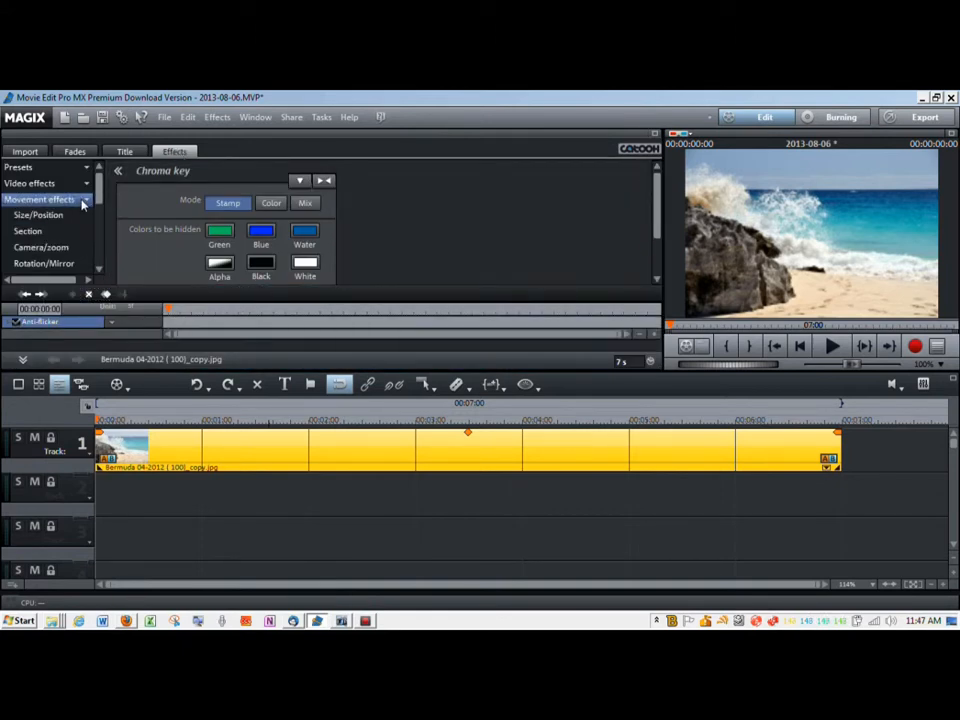
pyautogui.click(36, 215)
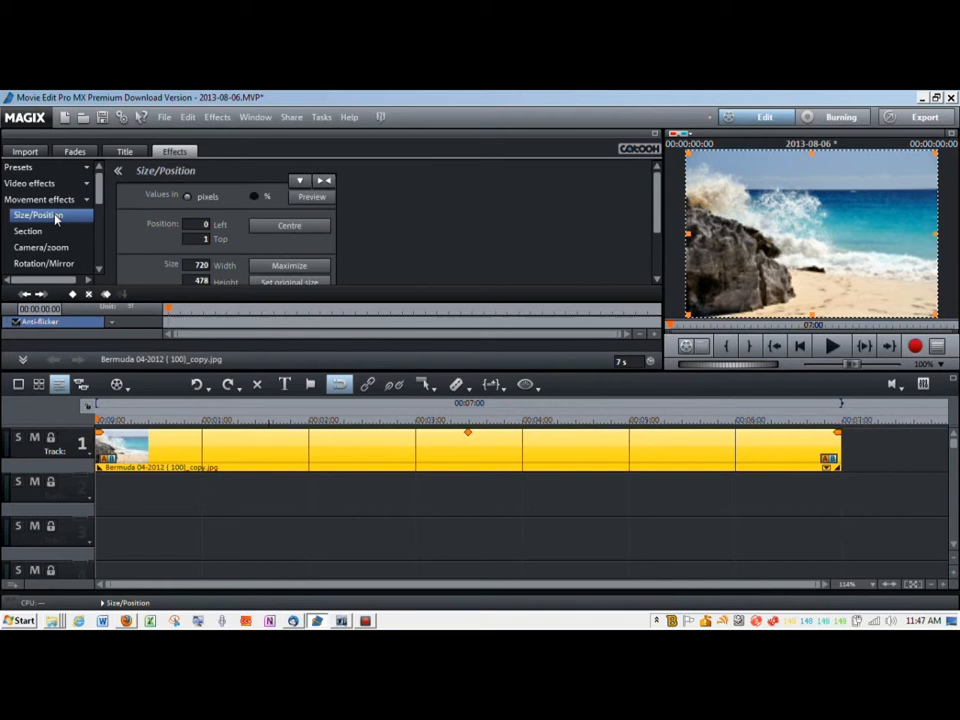